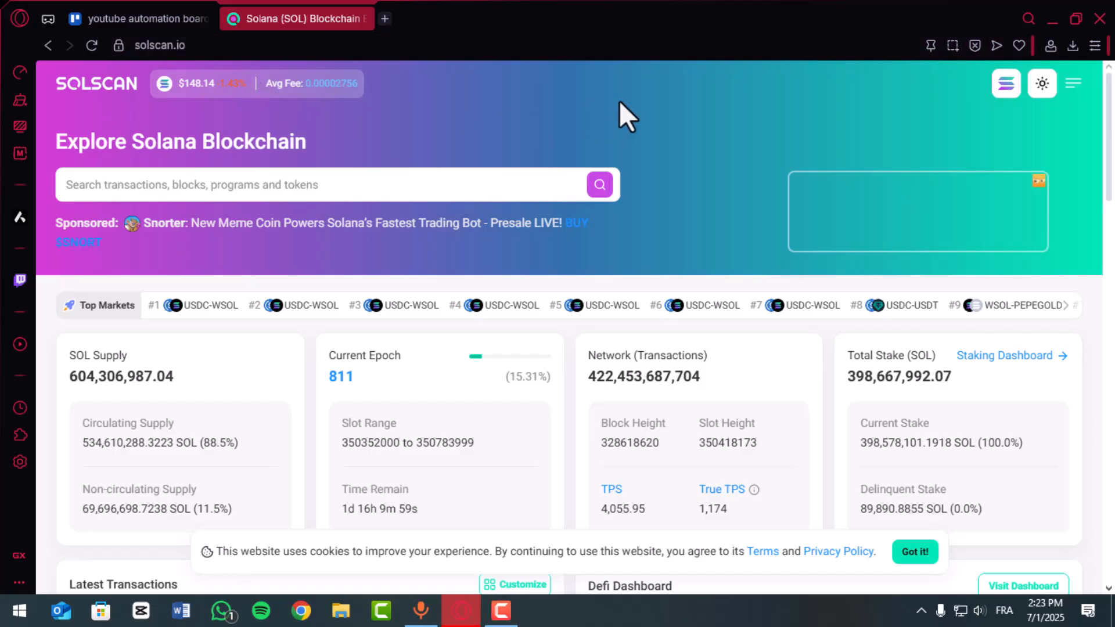
Show the Trending Search list with tokens like SOL, JEETS and WSOL.
left_click(284, 185)
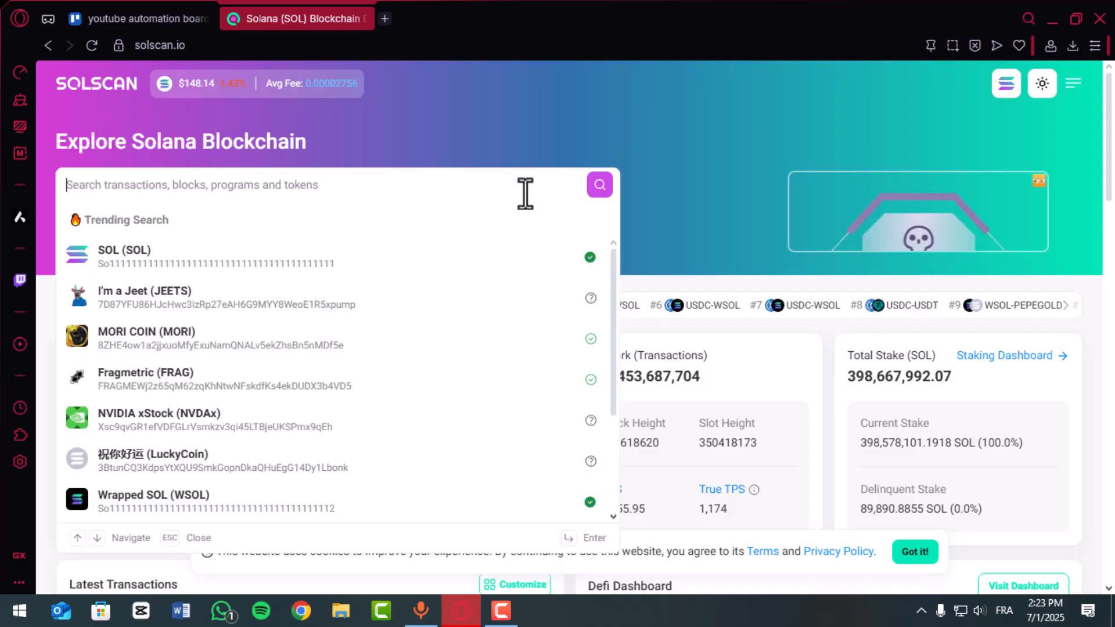
Open the MORI COIN (MORI) token page from the trending list.
left_click(146, 338)
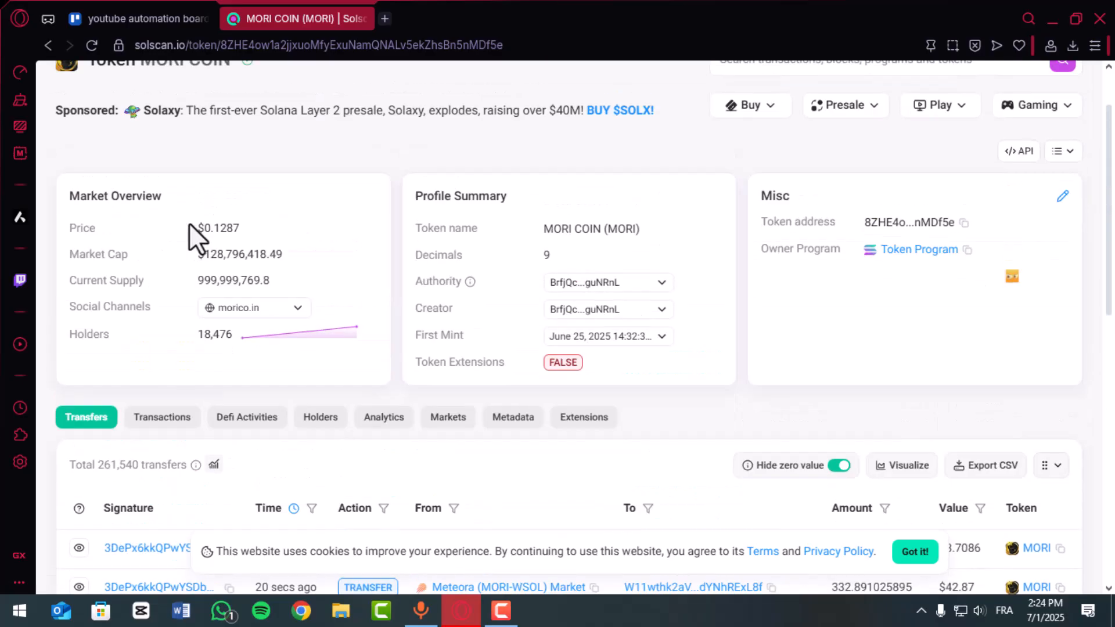